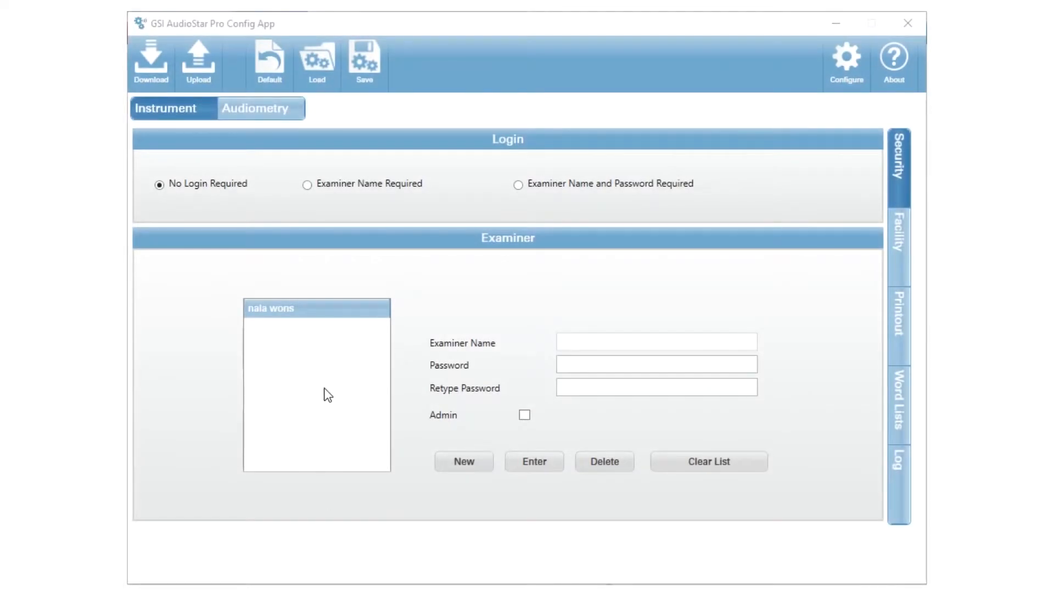
mouse_move(310, 287)
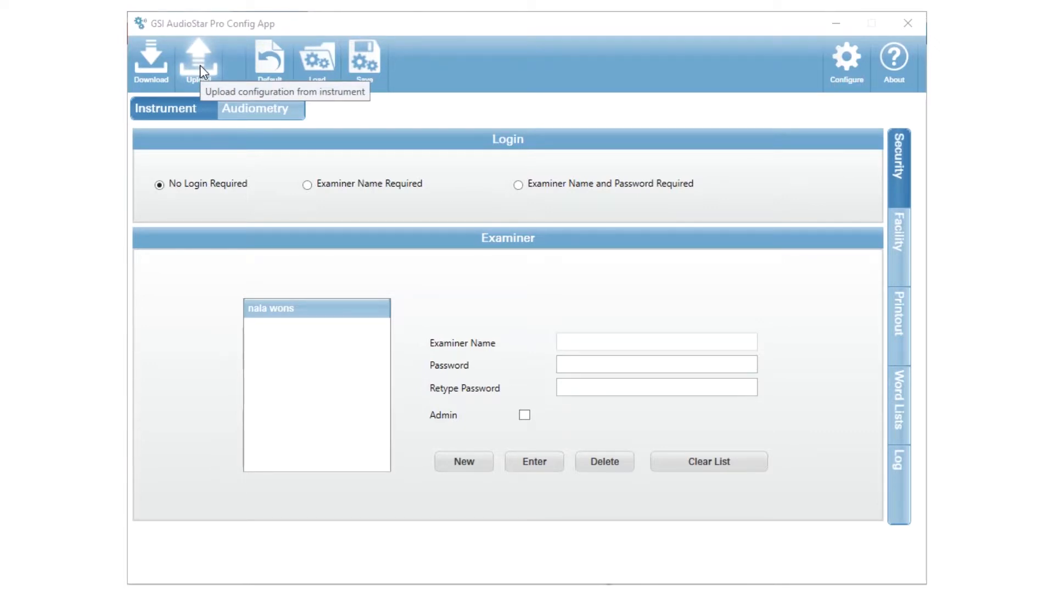
mouse_move(395, 336)
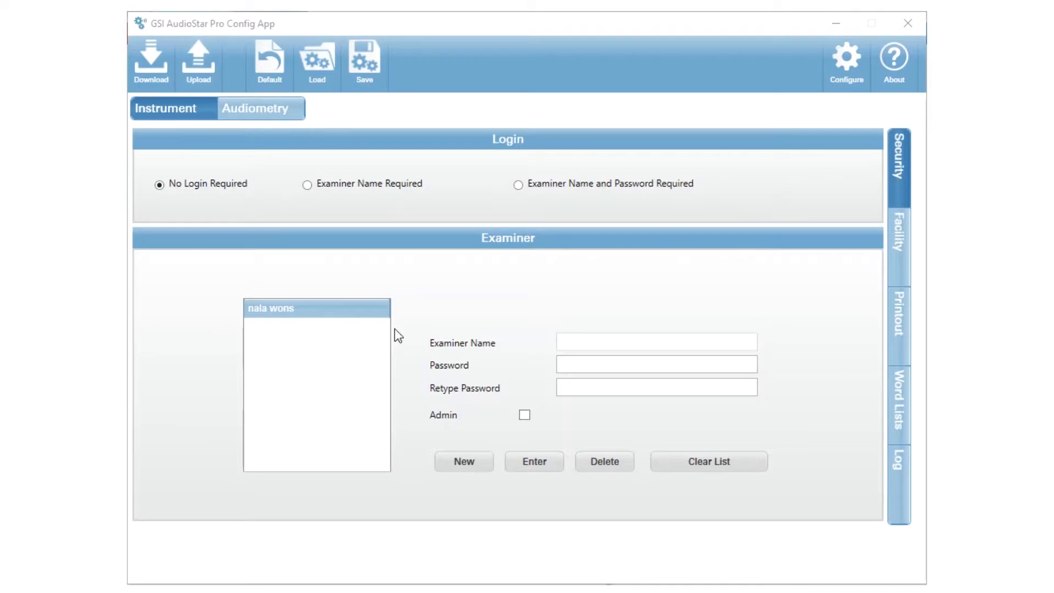
- Show the Word Lists settings with the six-entry Word List Favorites table
click(899, 403)
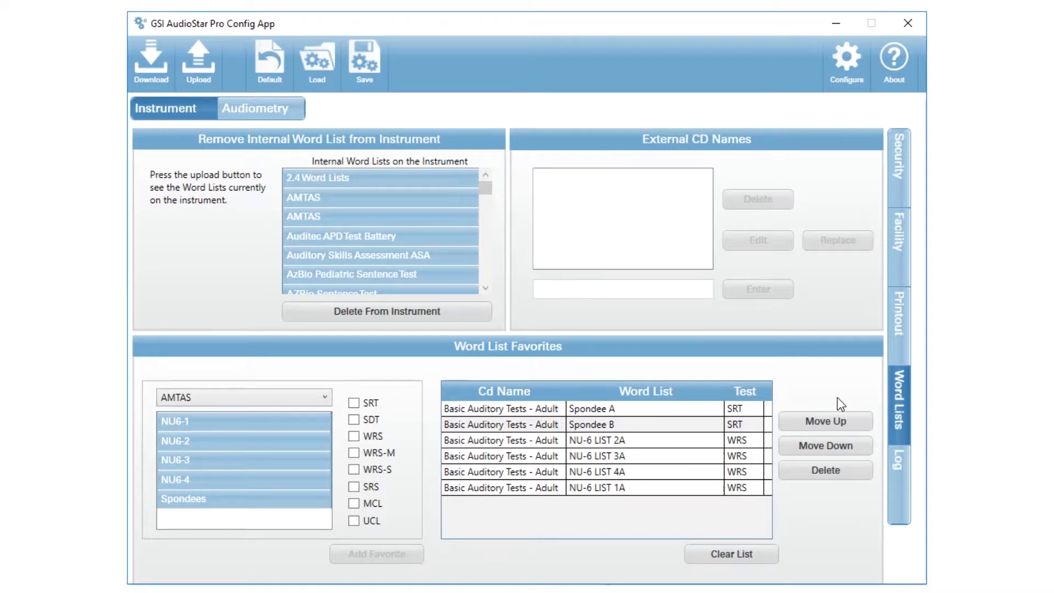
mouse_move(700, 524)
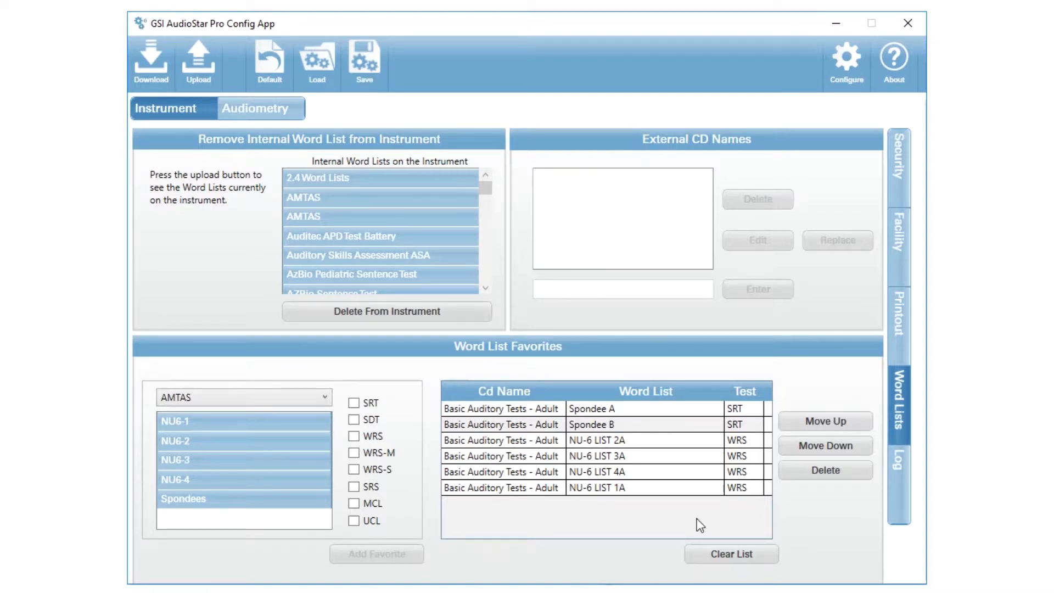
mouse_move(640, 514)
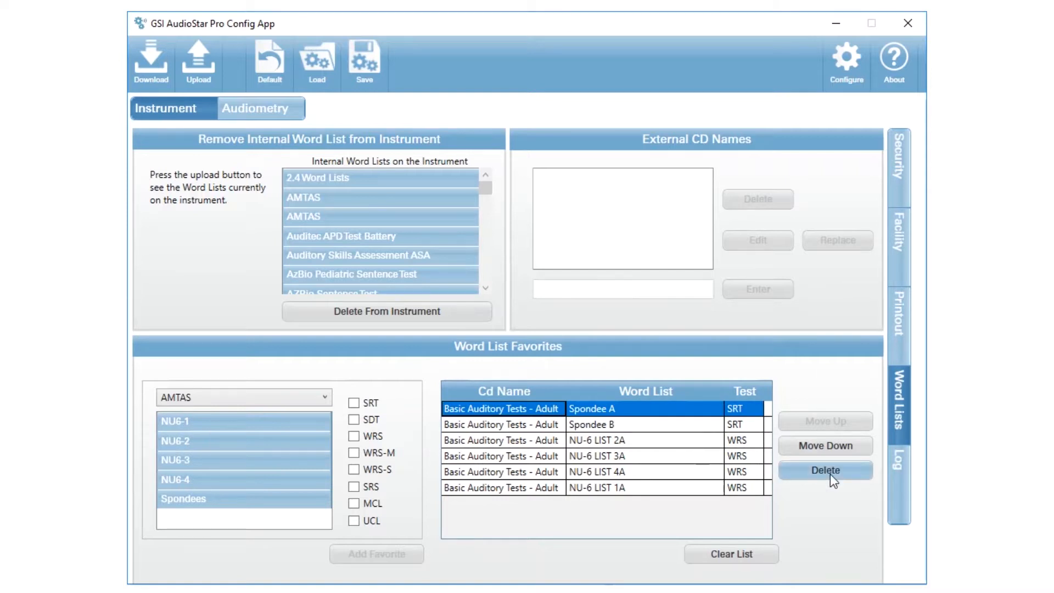
- Delete the Spondee A SRT favorite, leaving five entries starting with Spondee B
click(825, 470)
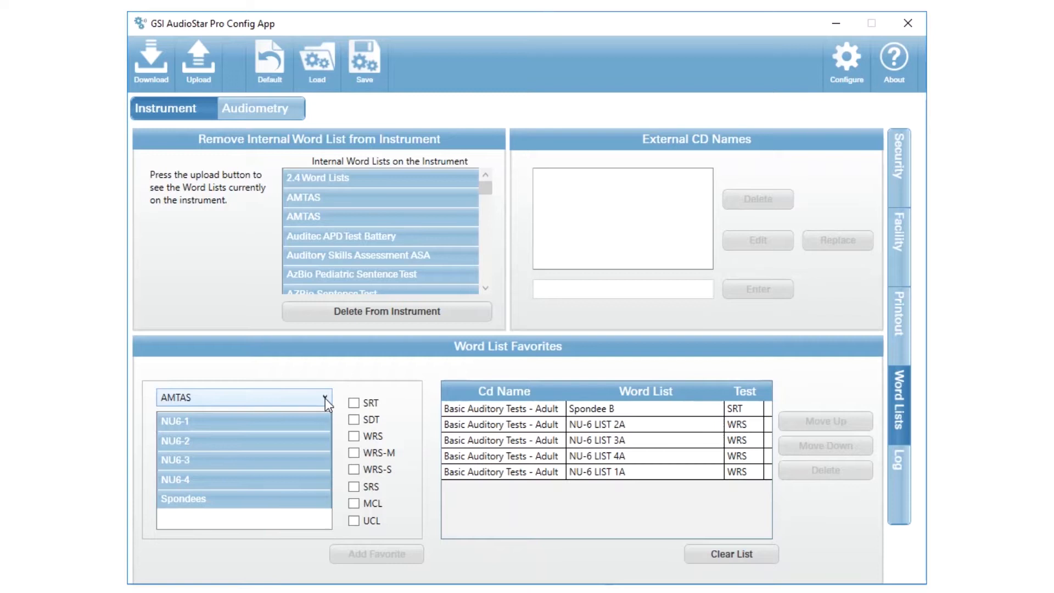
- Add Spondee A from Basic Auditory Tests - Adult as SRT and SDT favorites
click(322, 397)
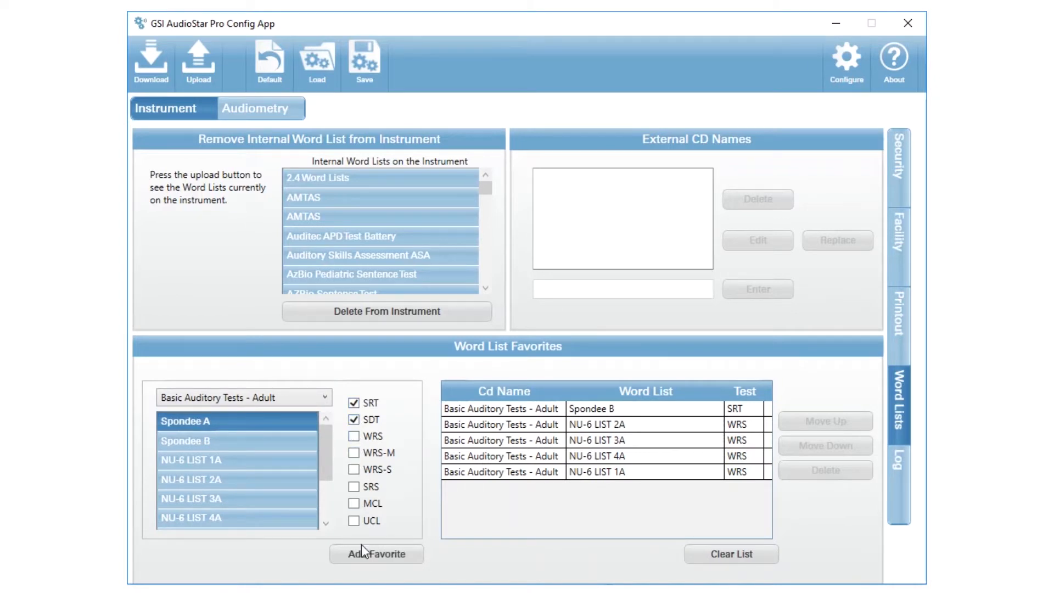
click(377, 553)
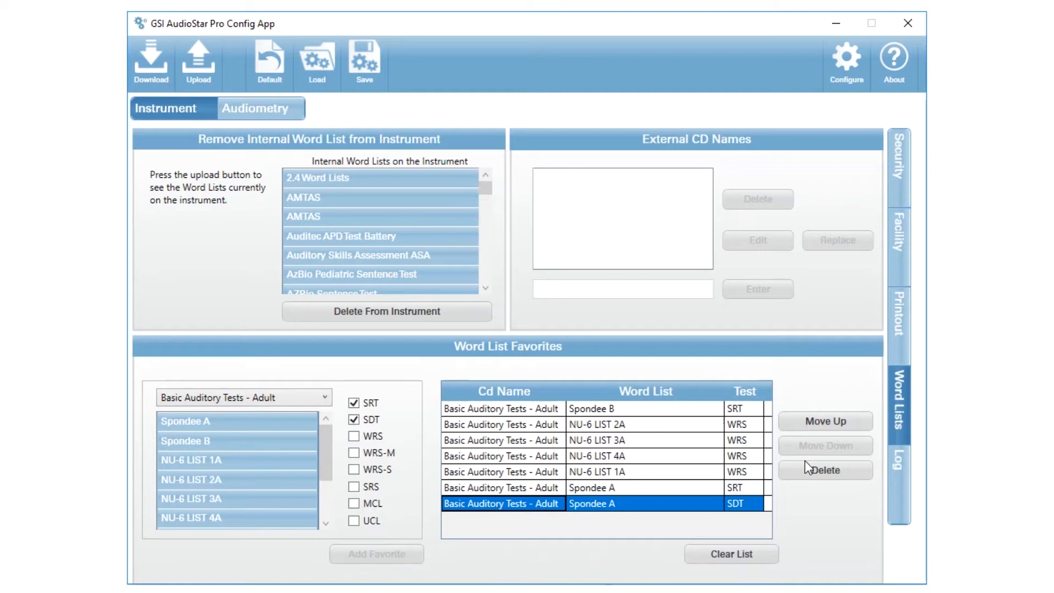
- Move the Spondee A SDT favorite to the top of the favorites table
click(825, 420)
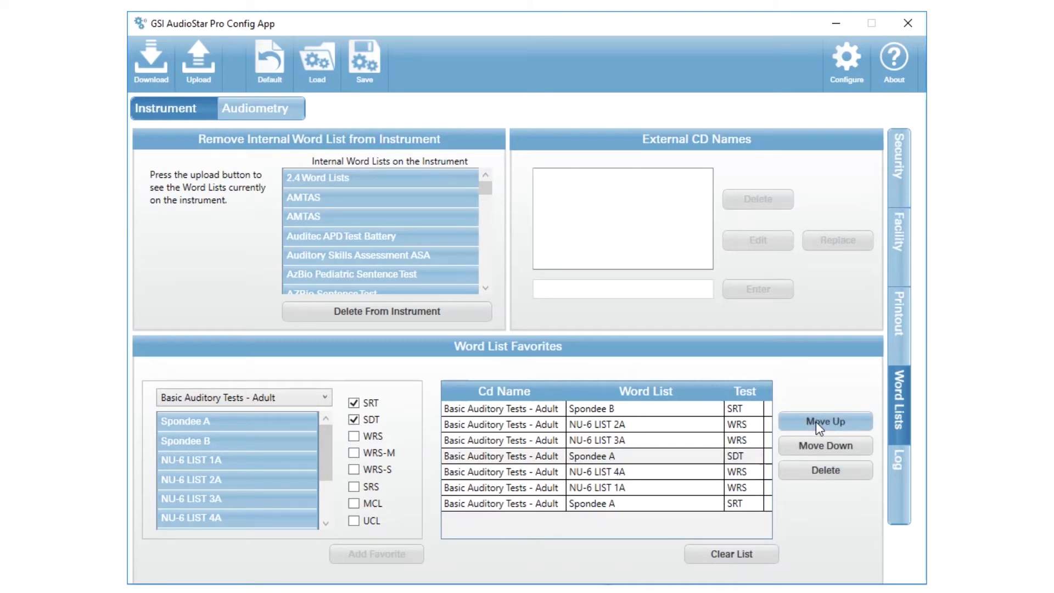
click(825, 421)
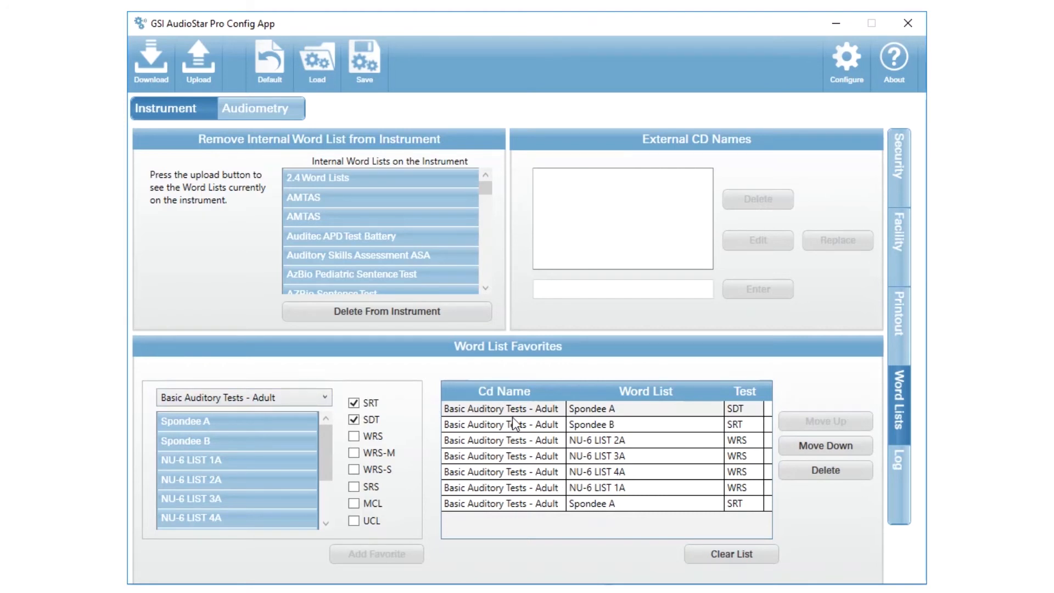
mouse_move(149, 55)
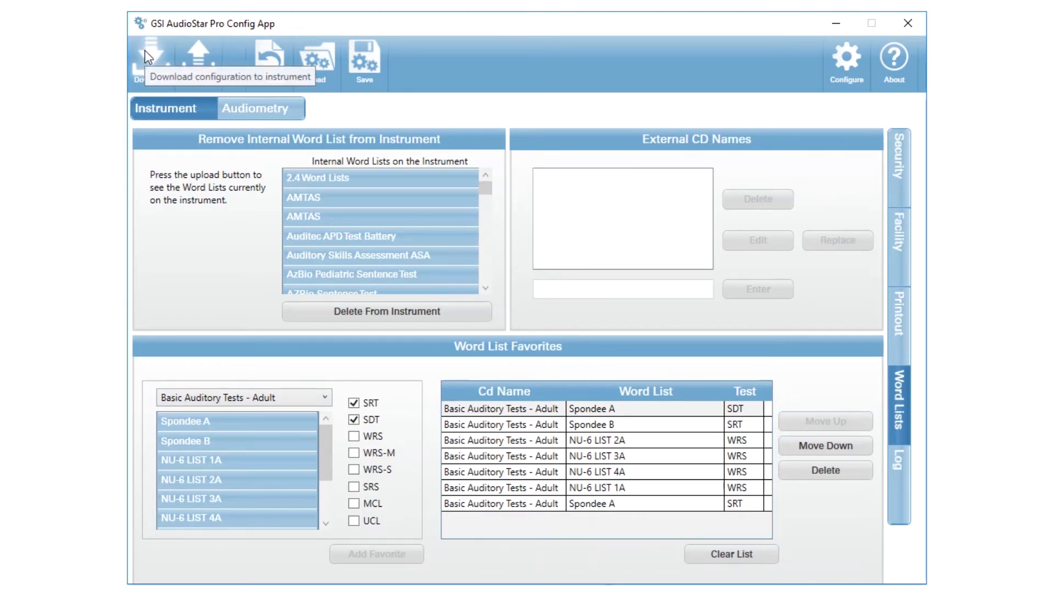